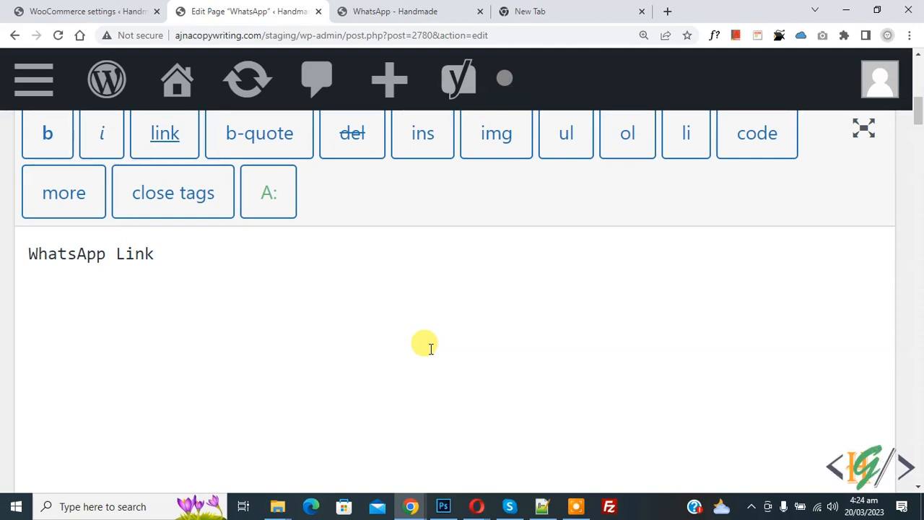
mouse_move(295, 340)
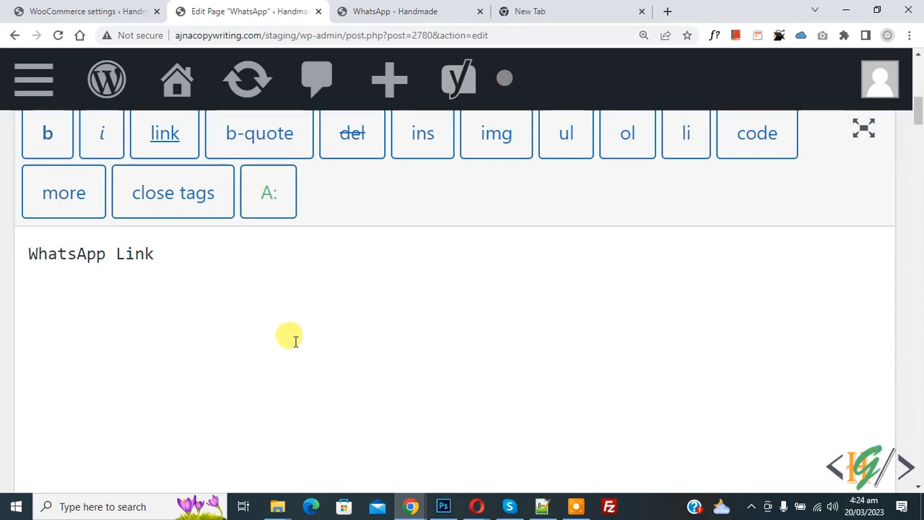
mouse_move(286, 358)
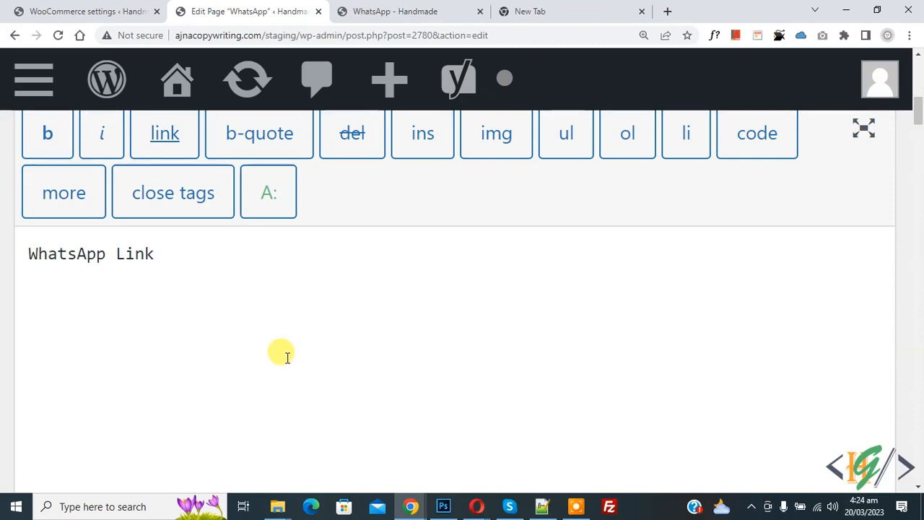
mouse_move(274, 304)
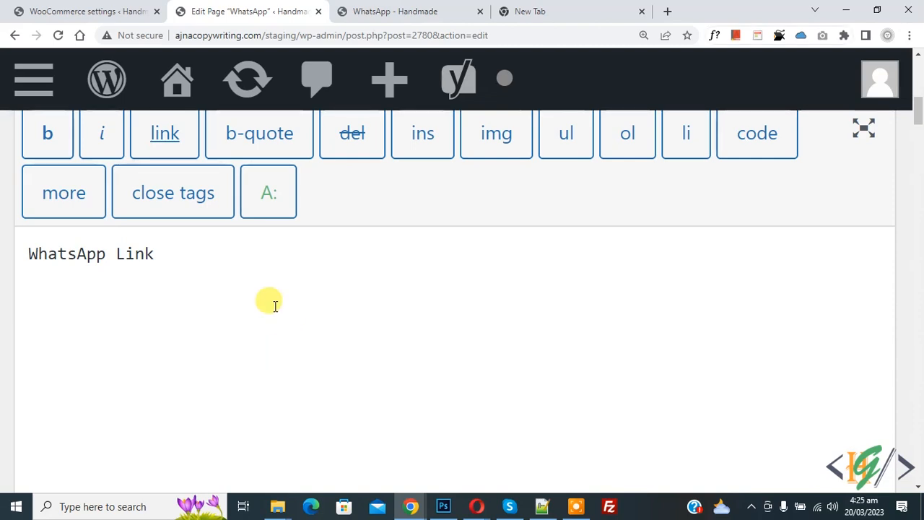
click(164, 133)
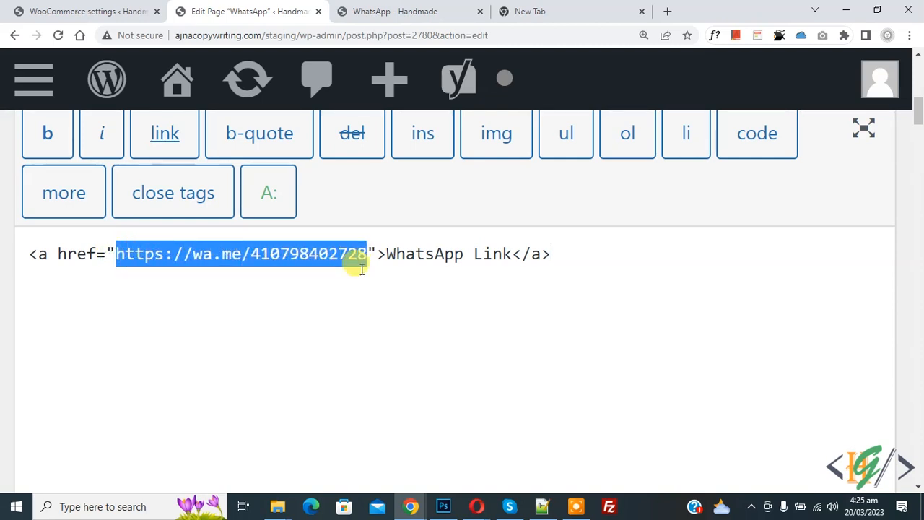
mouse_move(246, 263)
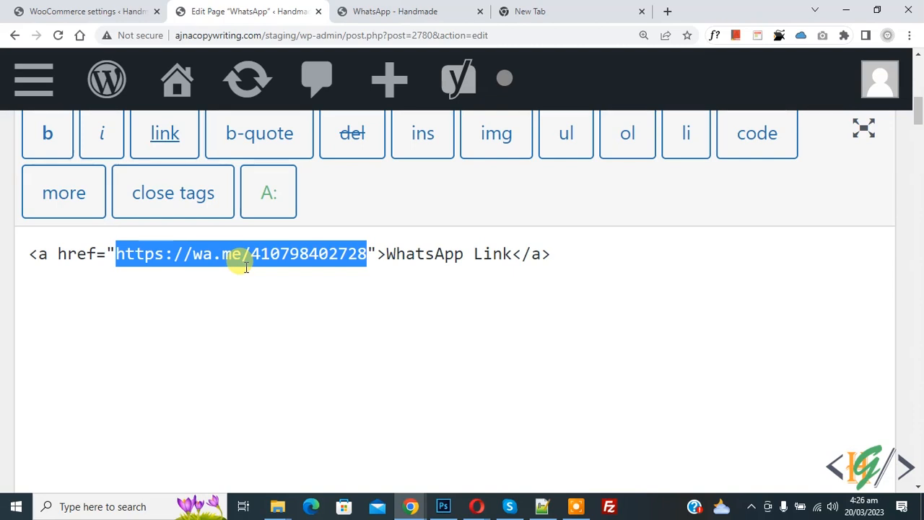
double_click(203, 254)
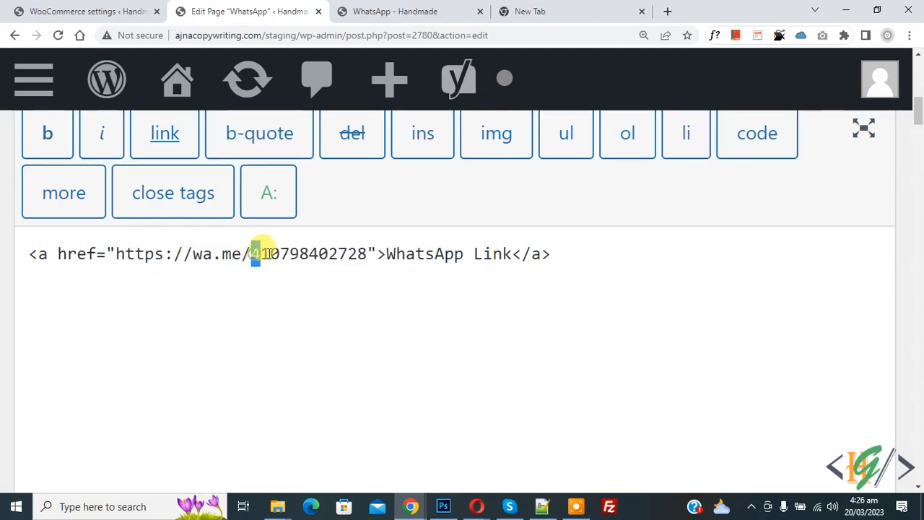
drag(251, 254, 368, 254)
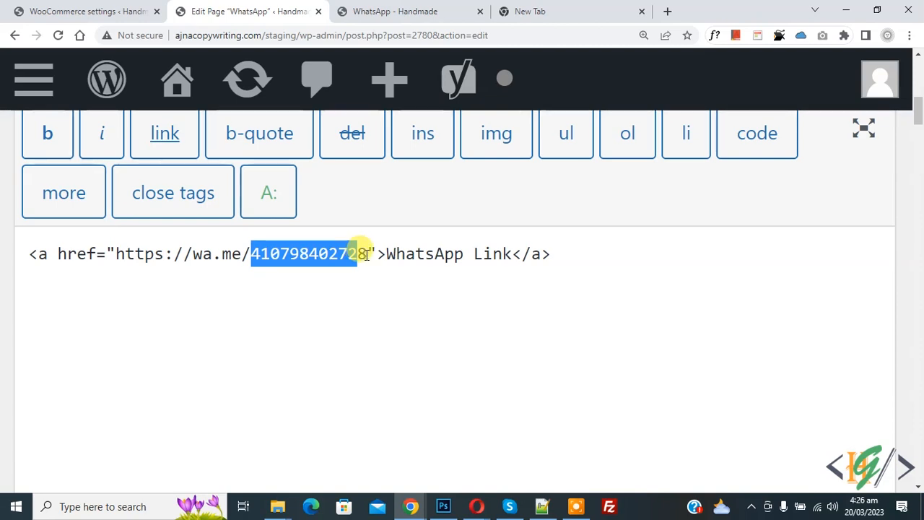
- Update the WhatsApp page so the wa.me link is saved
click(863, 331)
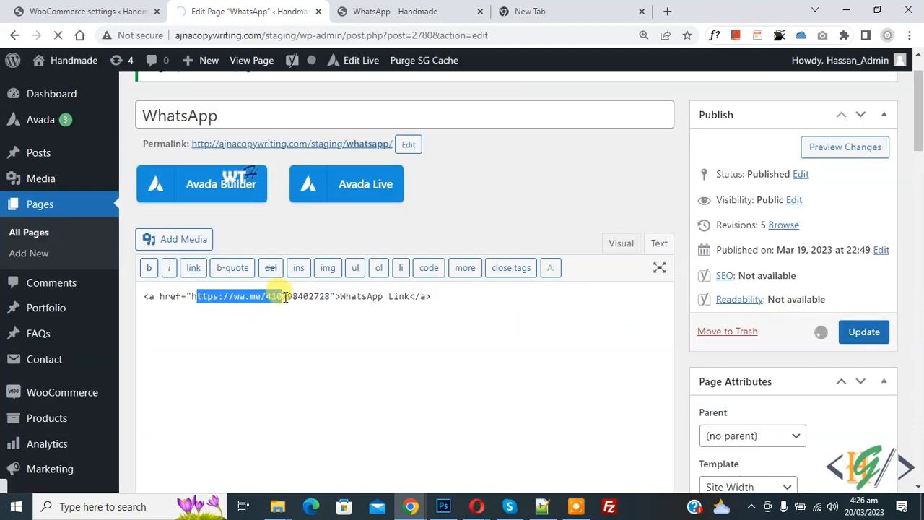
click(864, 331)
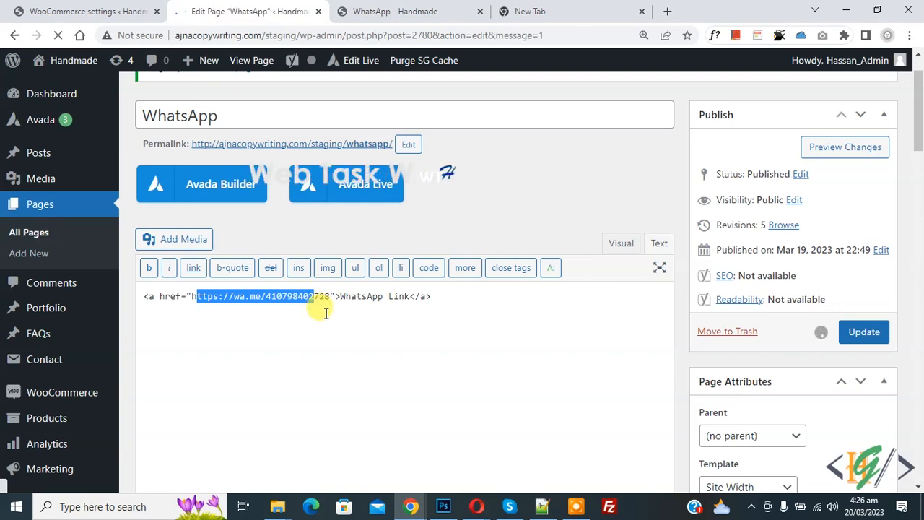
click(864, 331)
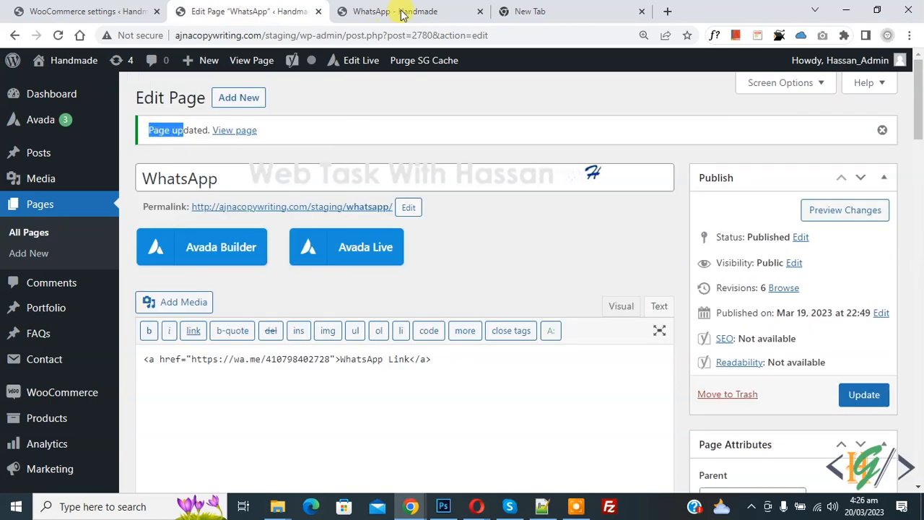
- View the live WhatsApp page and follow its WhatsApp Link
click(393, 12)
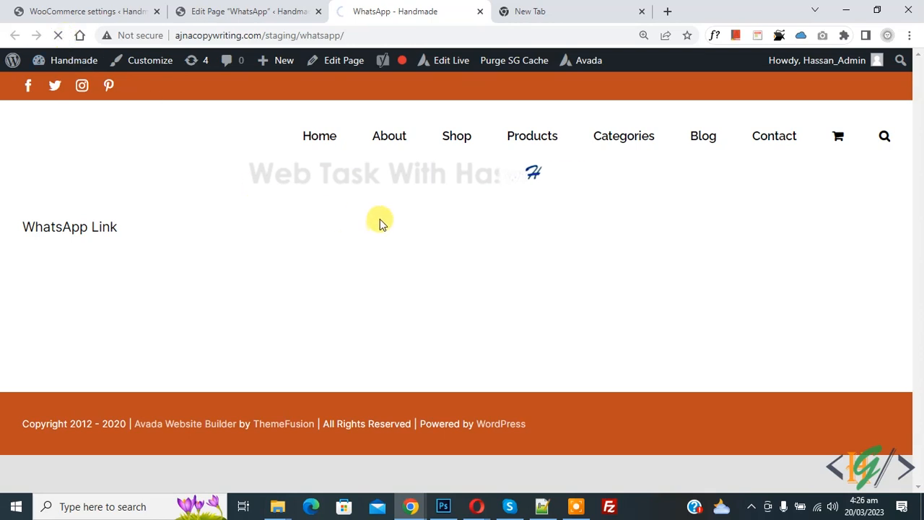
mouse_move(94, 237)
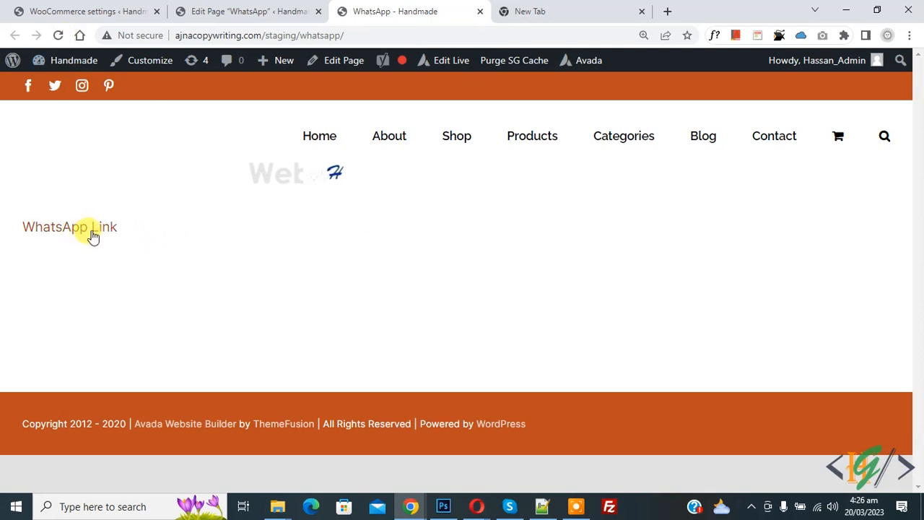
click(69, 226)
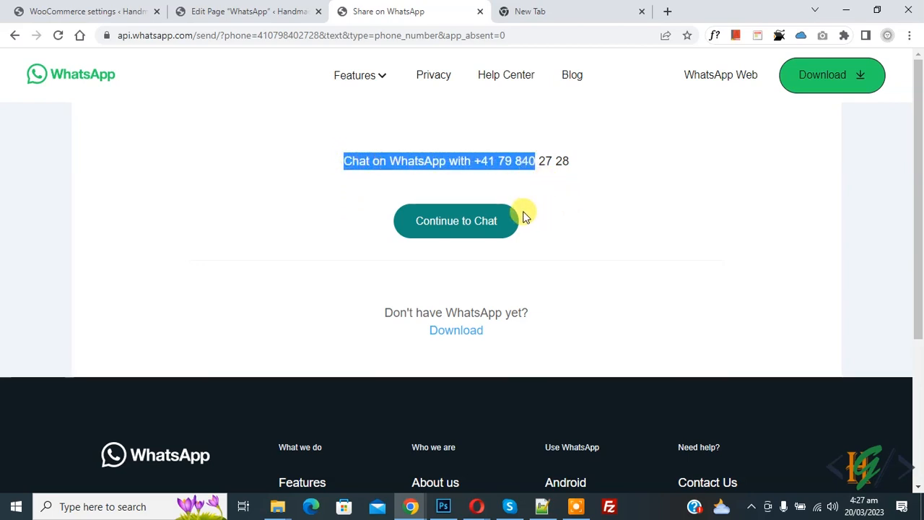
mouse_move(454, 233)
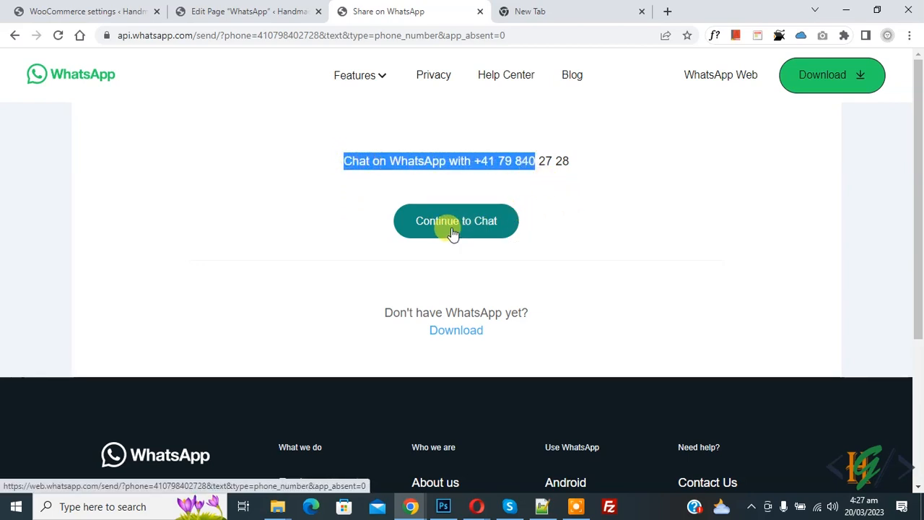
click(456, 221)
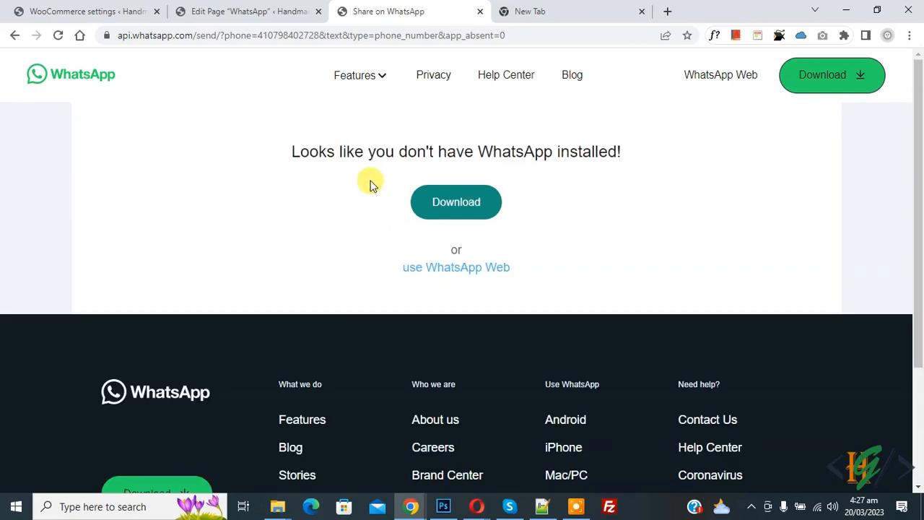
mouse_move(532, 222)
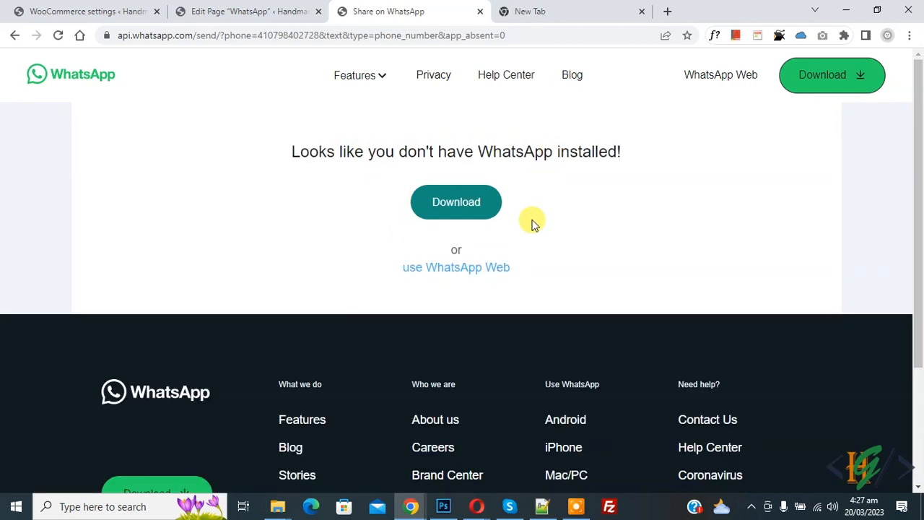
mouse_move(453, 277)
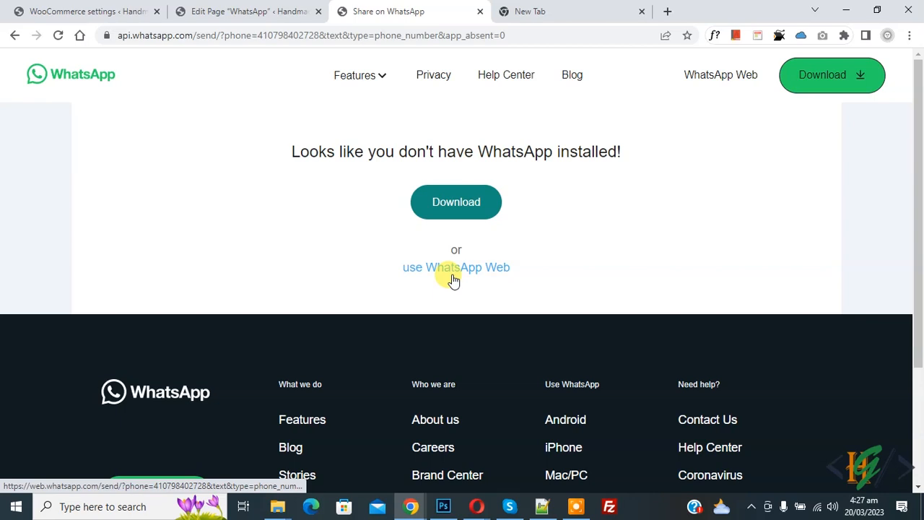
click(457, 268)
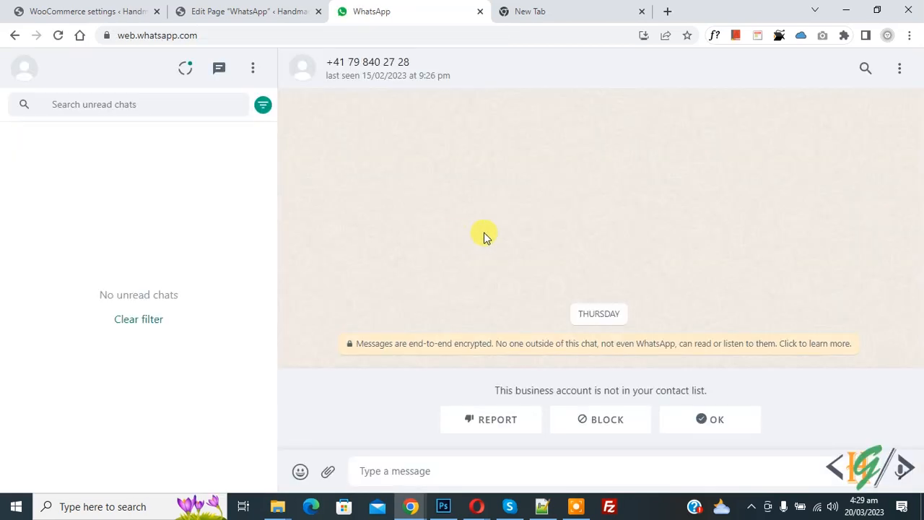
click(245, 12)
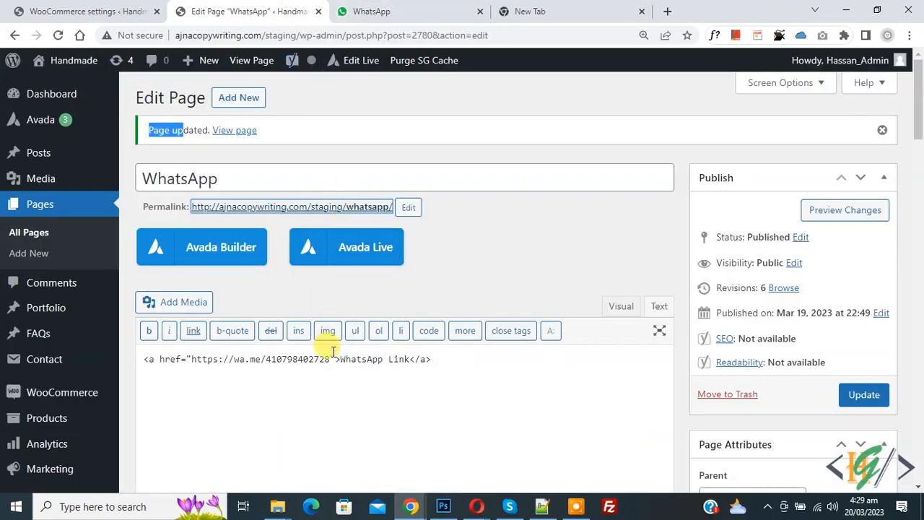
mouse_move(335, 355)
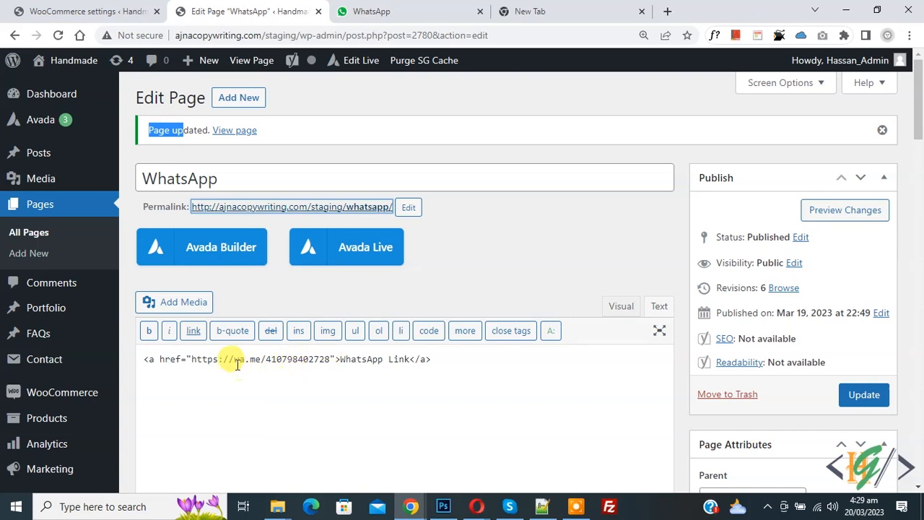
double_click(243, 358)
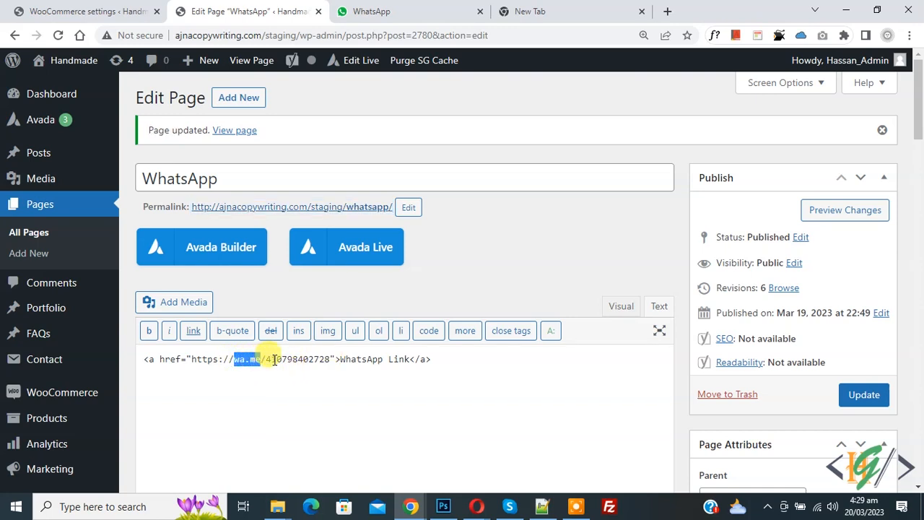